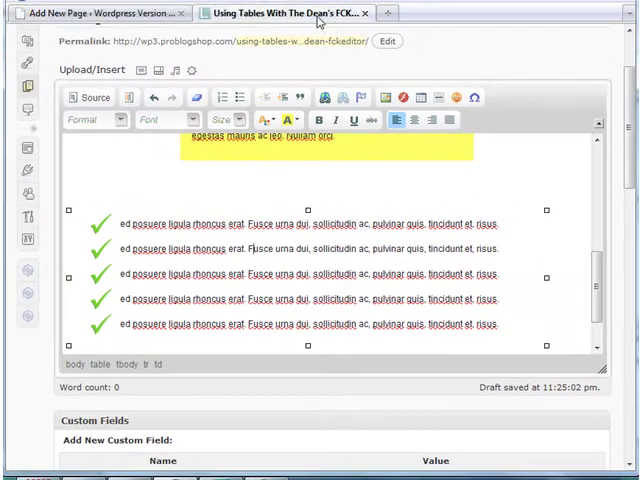
# Step: Insert a centred 1-row, 2-column table 600 pixels wide below the checkmark list
pyautogui.scroll(-3)
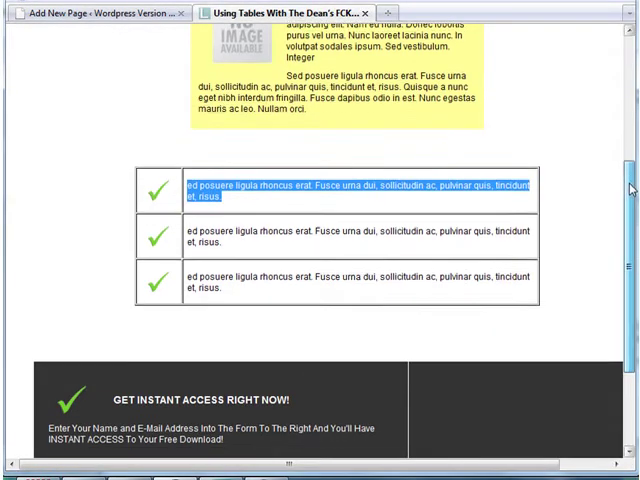
pyautogui.scroll(-3)
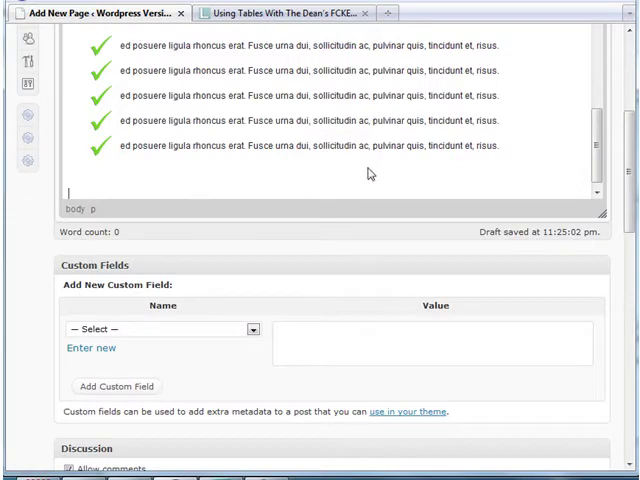
pyautogui.scroll(3)
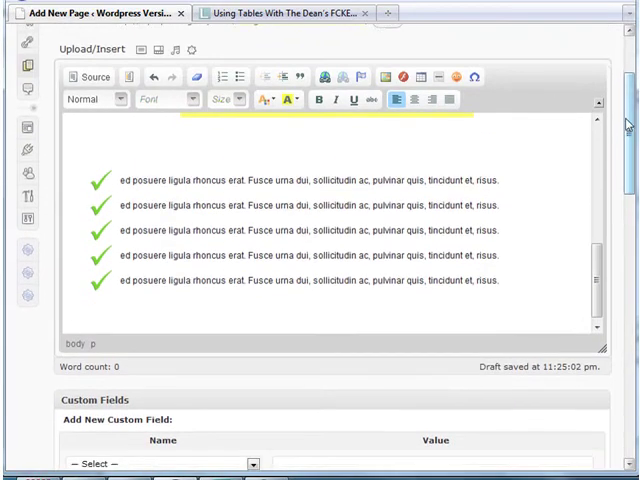
pyautogui.click(418, 72)
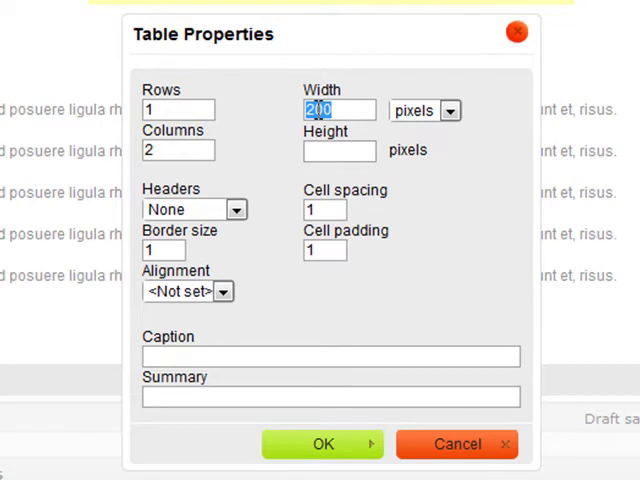
pyautogui.write('600')
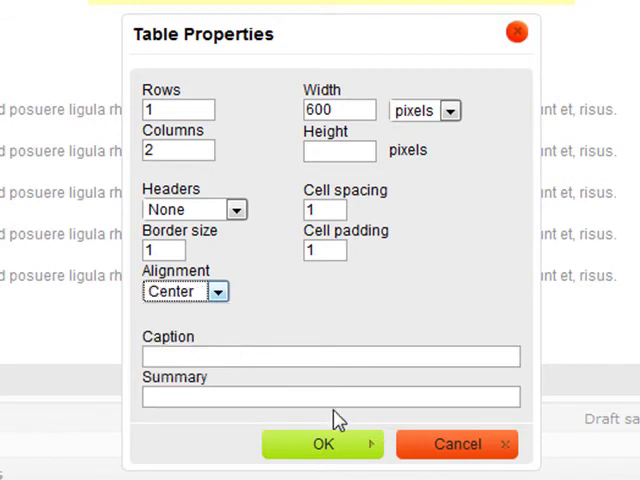
pyautogui.click(322, 444)
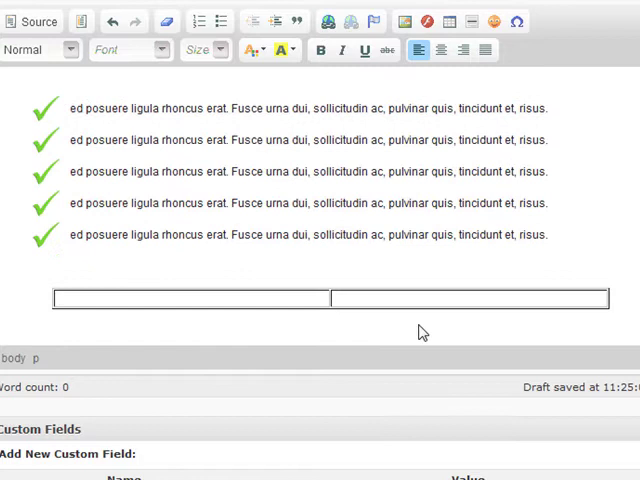
# Step: Enter 'GET INSTANT ACCESS RIGHT NOW!' and the 'Enter Your Name and E-Mail Address…' sentence in the left cell
pyautogui.write('GET INS')
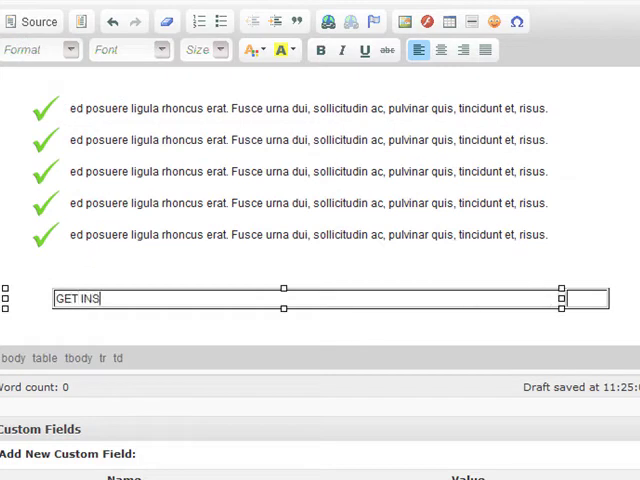
pyautogui.write('TANT ACCESS')
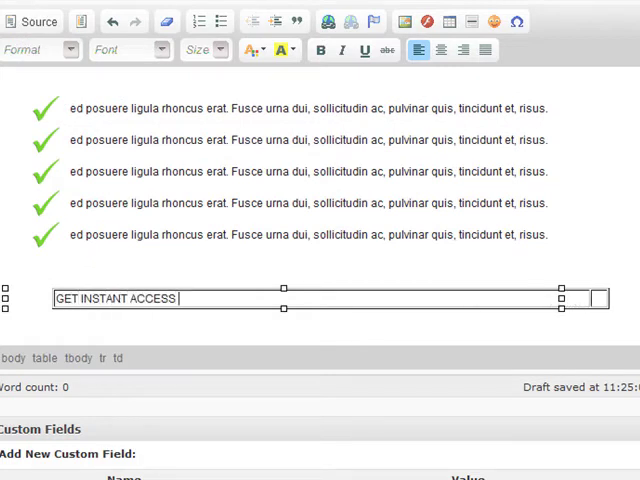
pyautogui.write('RIGHT NOW!')
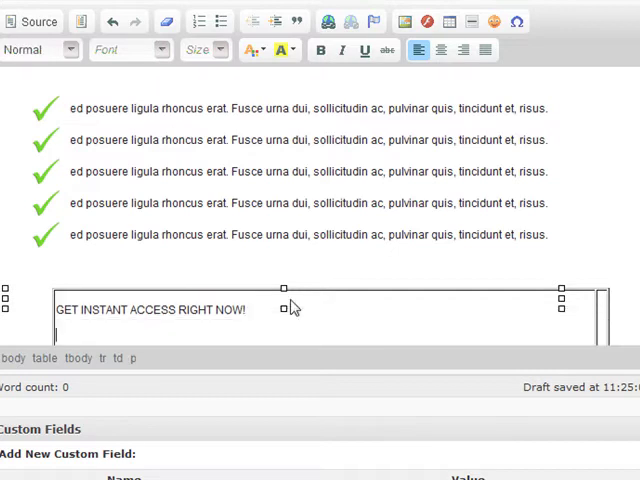
pyautogui.write("Enter Your Name and E-Mail Address Into The Form To The Right And You'll Have INSTANT ACCESS To Your Free Download!")
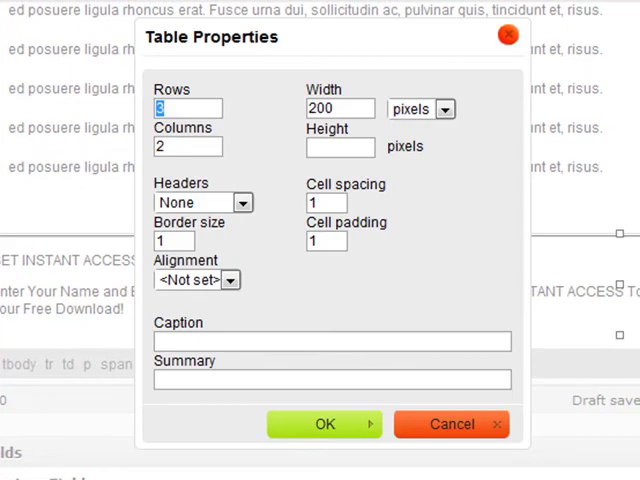
# Step: Insert an inner 3-row, 2-column table 350 pixels wide with cell padding 5
pyautogui.click(340, 108)
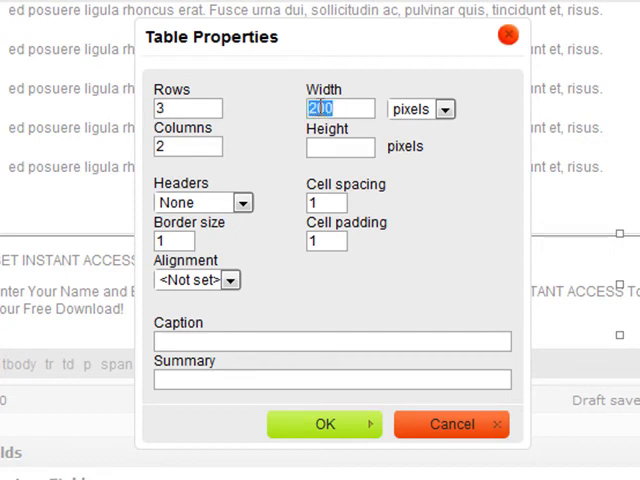
pyautogui.write('350')
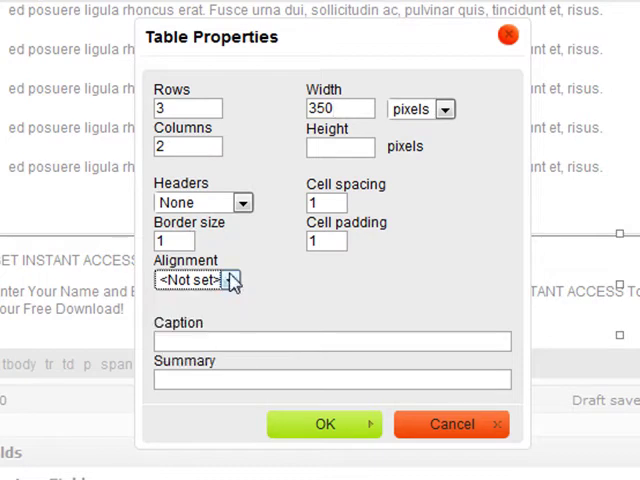
pyautogui.click(324, 240)
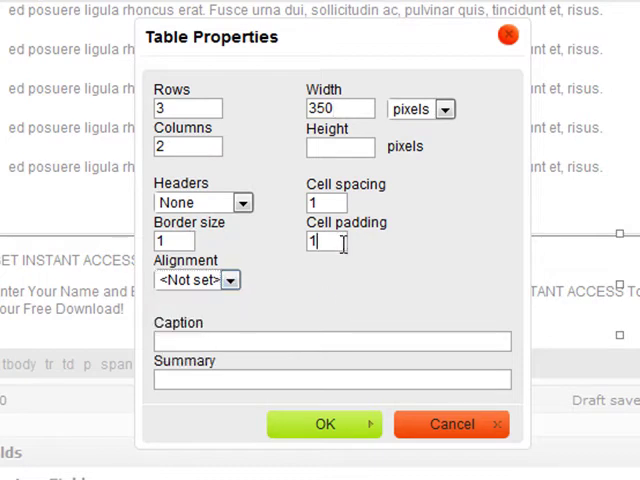
pyautogui.write('5')
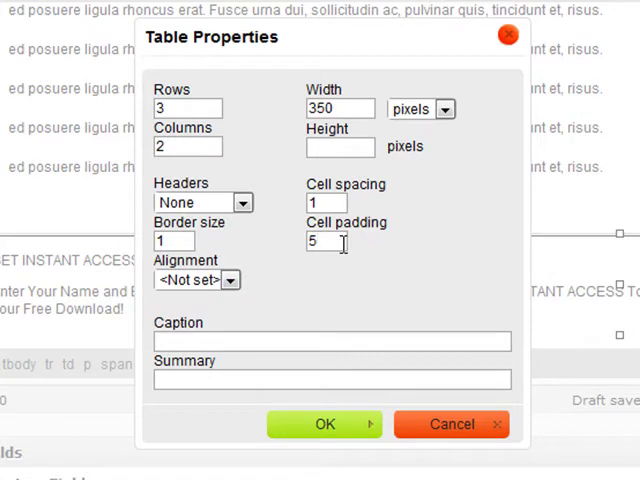
pyautogui.click(324, 424)
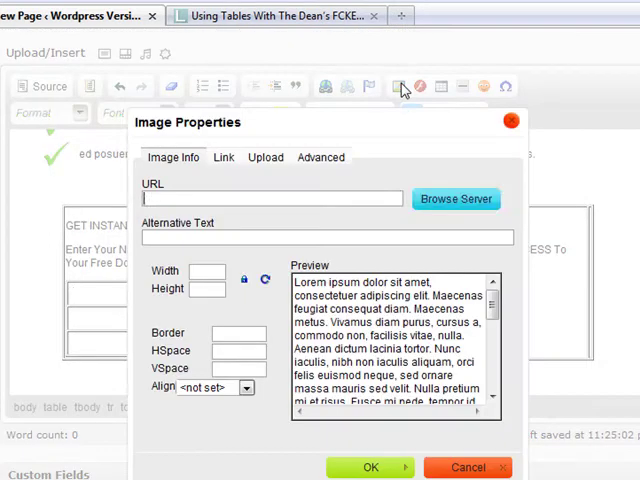
# Step: Insert the green checkmark png from the server with HSpace and VSpace 5 into the first cell
pyautogui.click(456, 198)
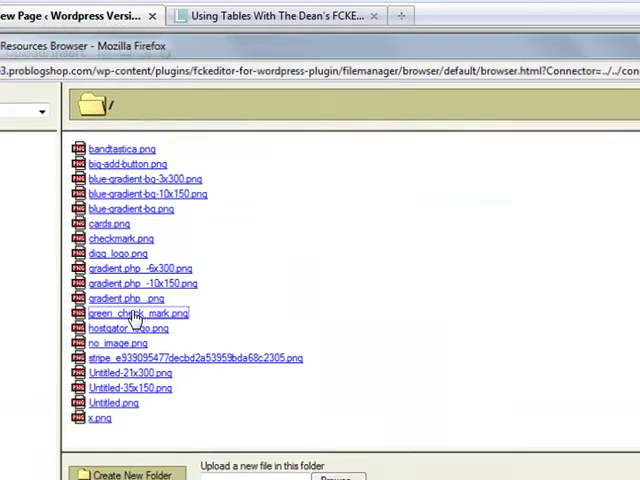
pyautogui.doubleClick(134, 312)
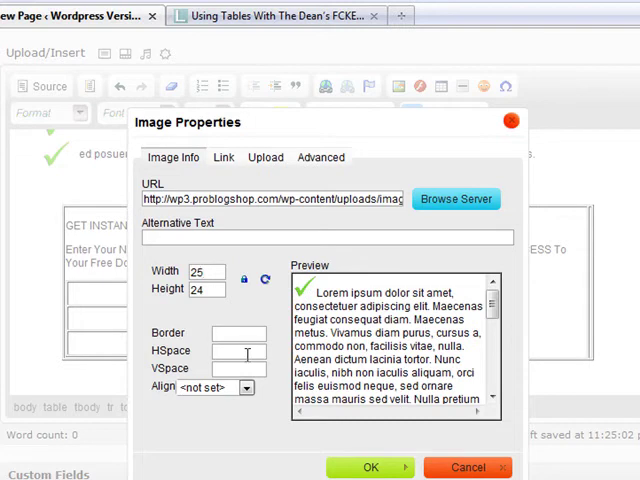
pyautogui.write('5')
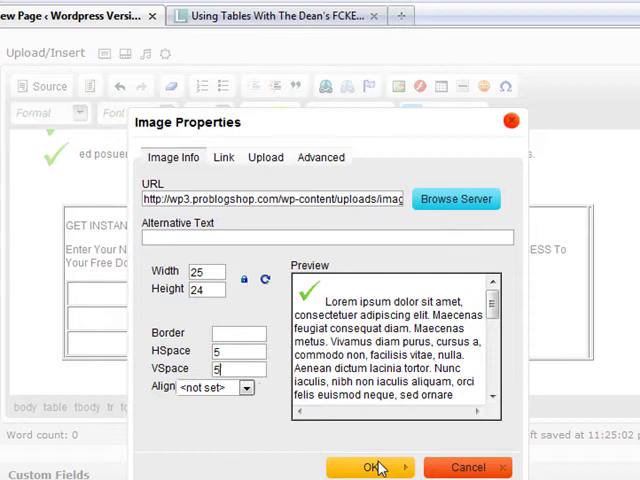
pyautogui.click(366, 466)
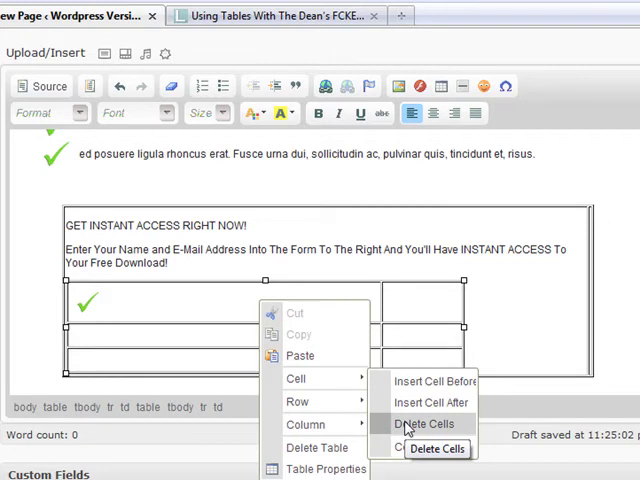
# Step: Set the checkmark cell's width to 30 pixels via Cell Properties
pyautogui.click(320, 470)
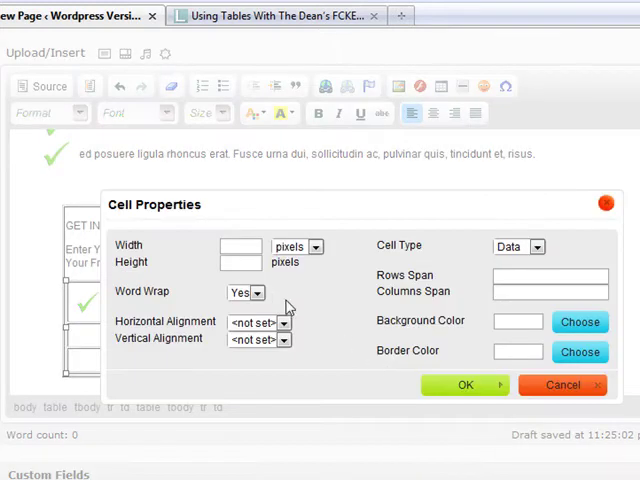
pyautogui.write('30')
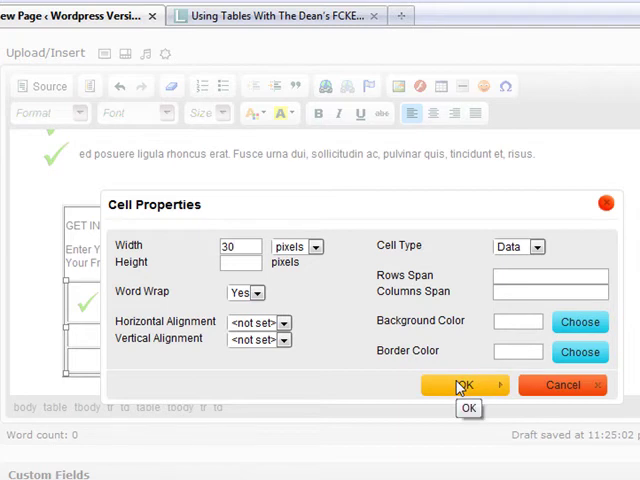
pyautogui.click(472, 384)
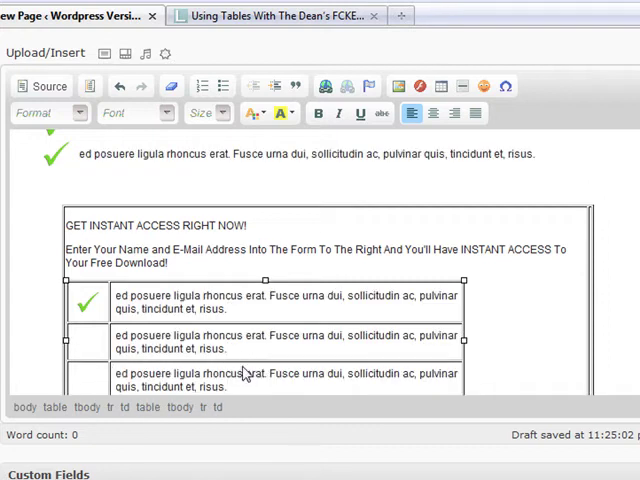
# Step: Fill the rows with checkmarks and text, then set table width 450 and border 0
pyautogui.click(88, 300)
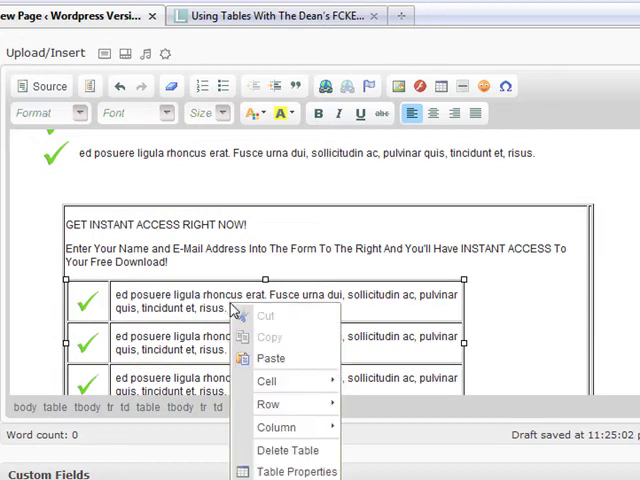
pyautogui.moveTo(268, 380)
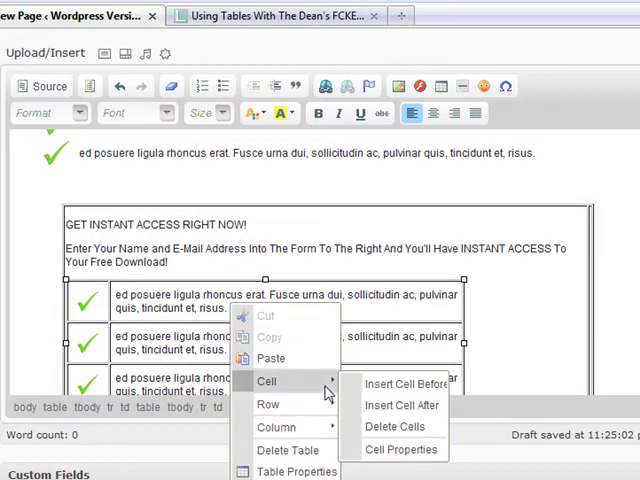
pyautogui.moveTo(296, 472)
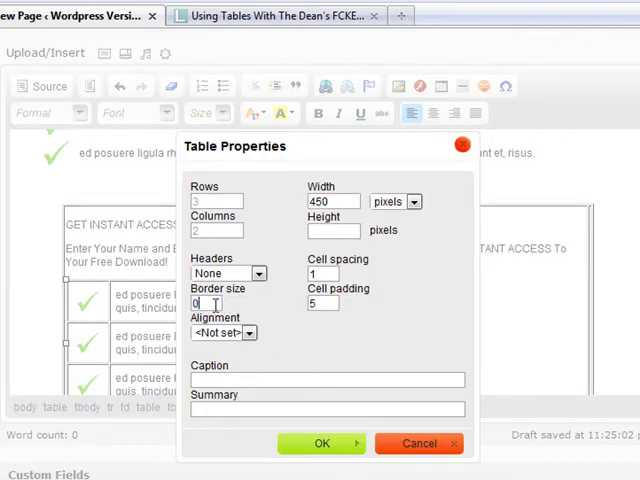
pyautogui.click(320, 444)
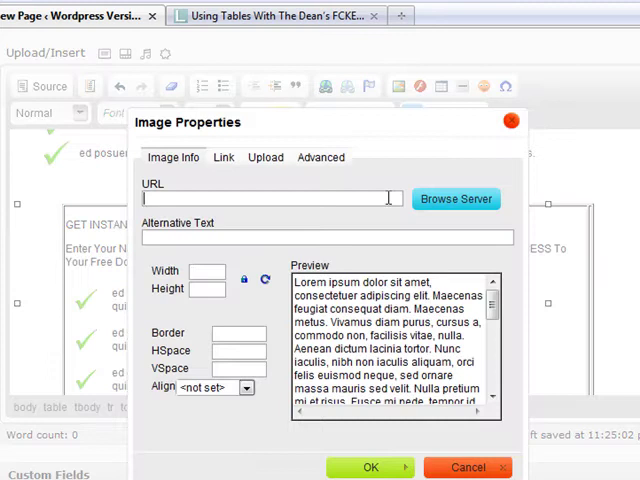
# Step: Insert a left-aligned 40×39 checkmark image with 5-pixel spacing beside the heading
pyautogui.click(456, 198)
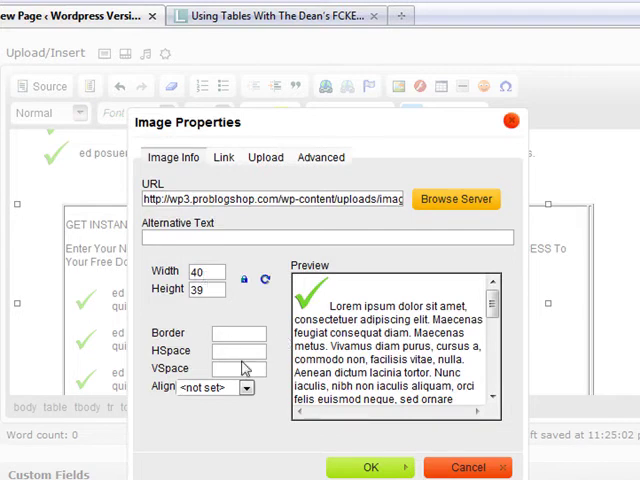
pyautogui.write('5')
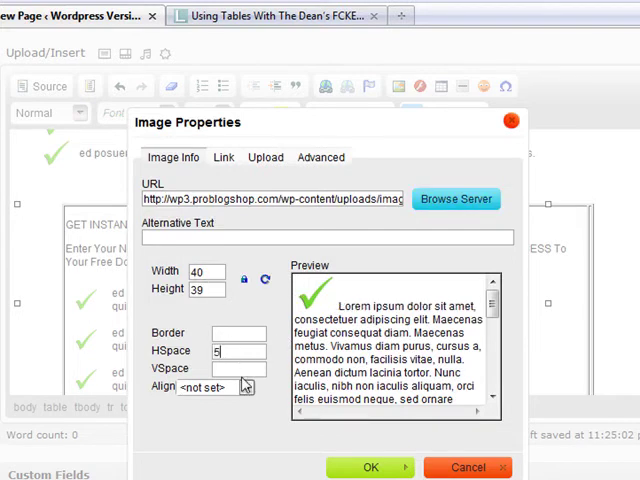
pyautogui.write('55')
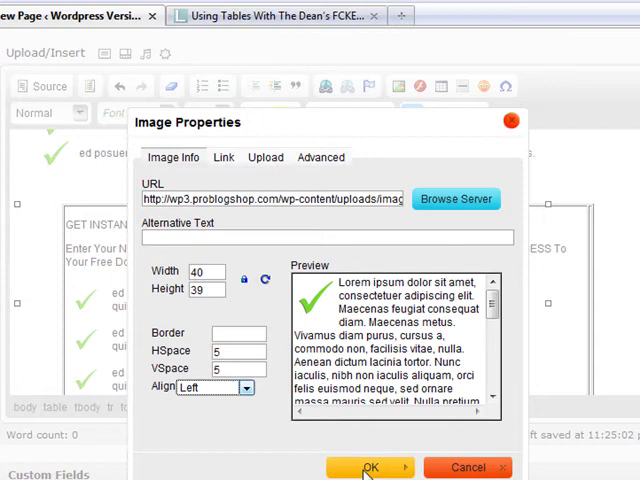
pyautogui.click(378, 464)
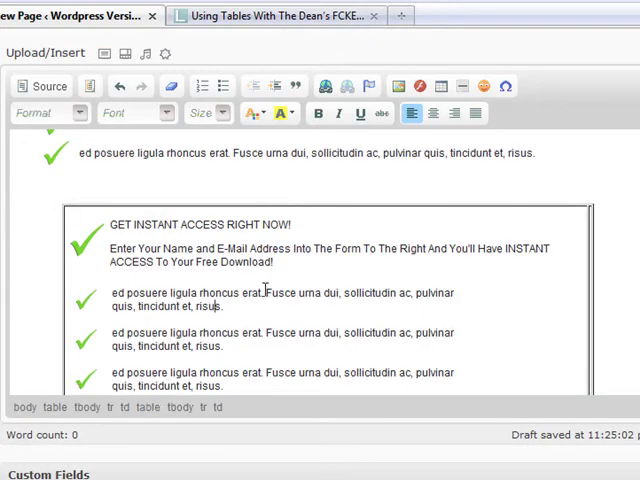
# Step: Set the inner feature-list table's alignment to Center in Table Properties
pyautogui.rightClick(264, 296)
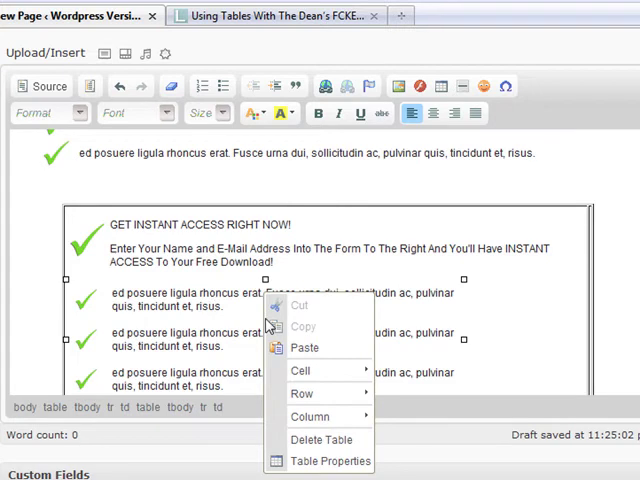
pyautogui.moveTo(302, 370)
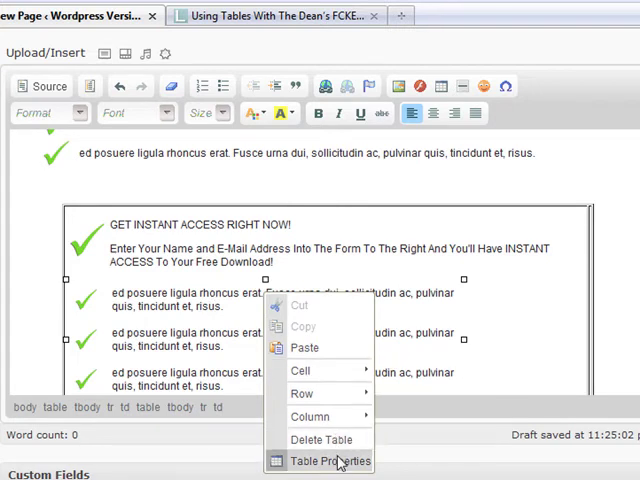
pyautogui.click(324, 458)
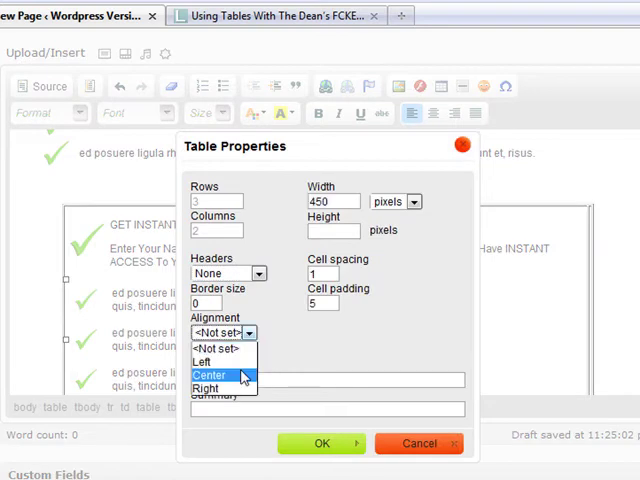
pyautogui.click(322, 444)
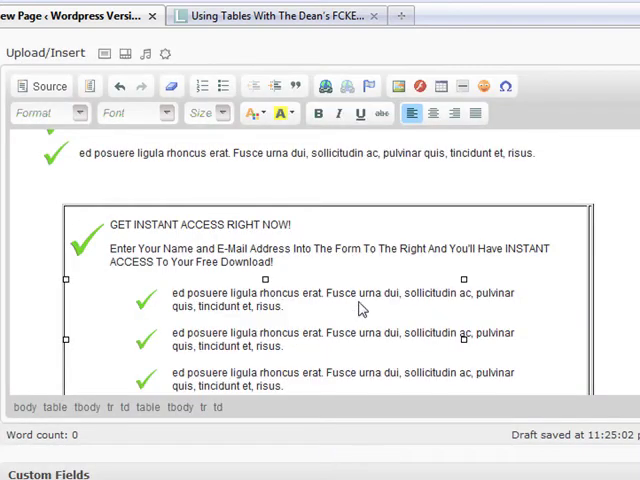
pyautogui.moveTo(532, 312)
pyautogui.write('[OPTIN BOX GOES')
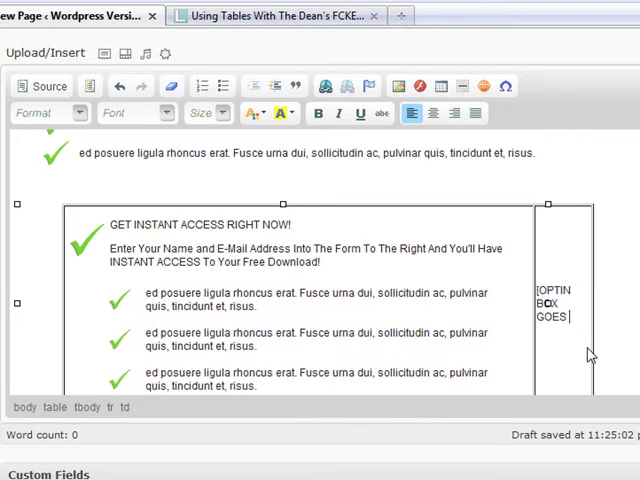
# Step: Enter '[OPTIN BOX GOES HERE]' in the right cell and set its width to 300 pixels
pyautogui.write('HERE]')
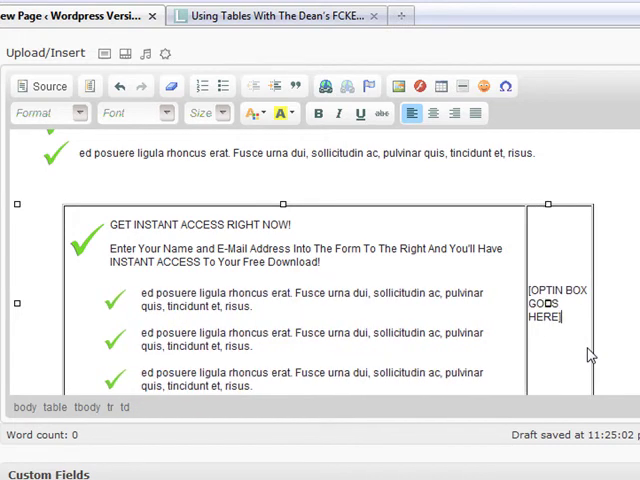
pyautogui.moveTo(560, 272)
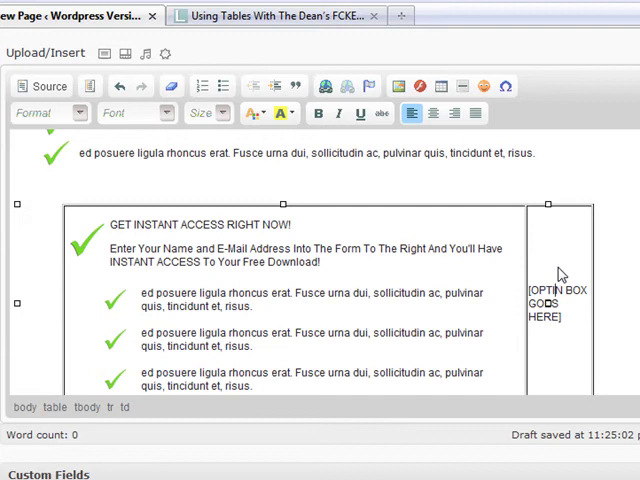
pyautogui.rightClick(562, 272)
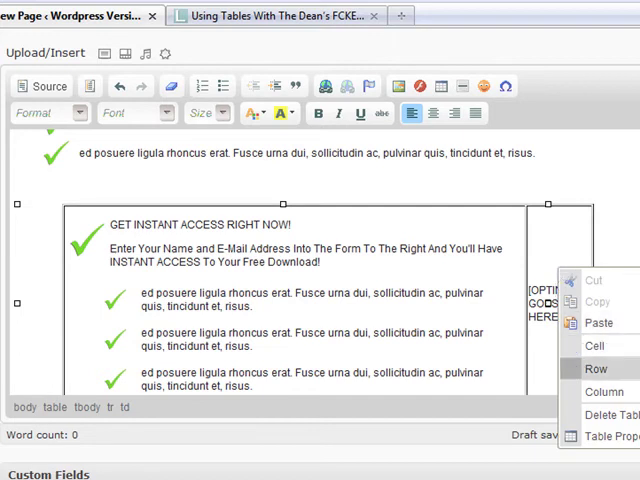
pyautogui.moveTo(612, 324)
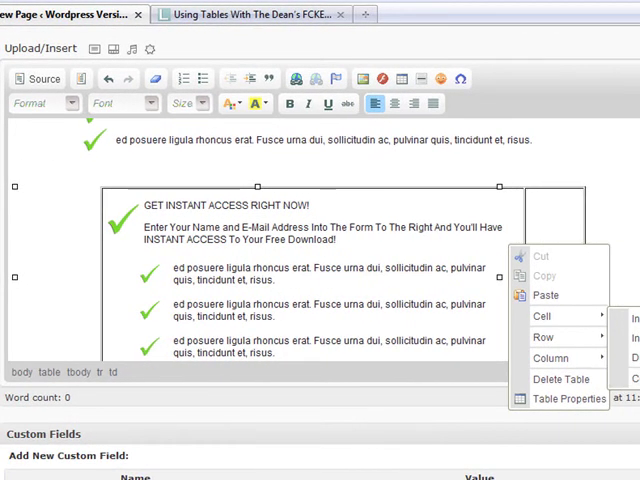
pyautogui.click(552, 316)
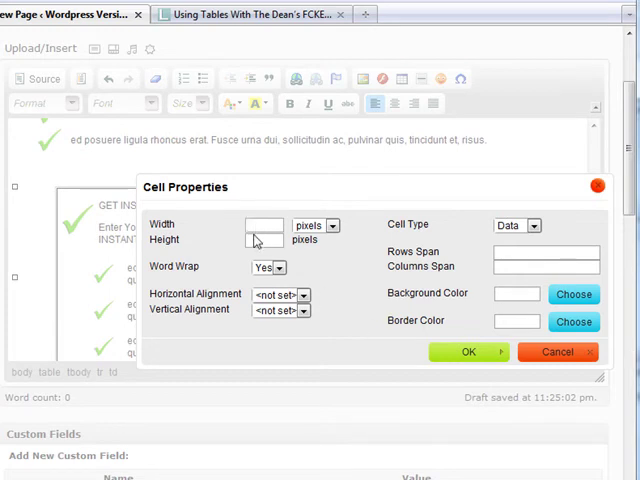
pyautogui.write('300')
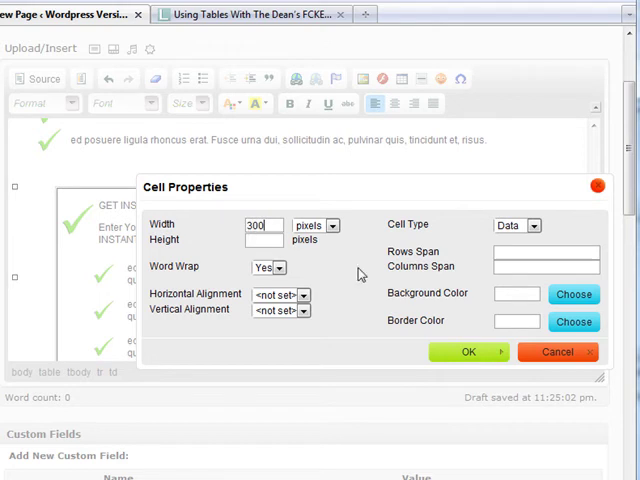
pyautogui.click(468, 352)
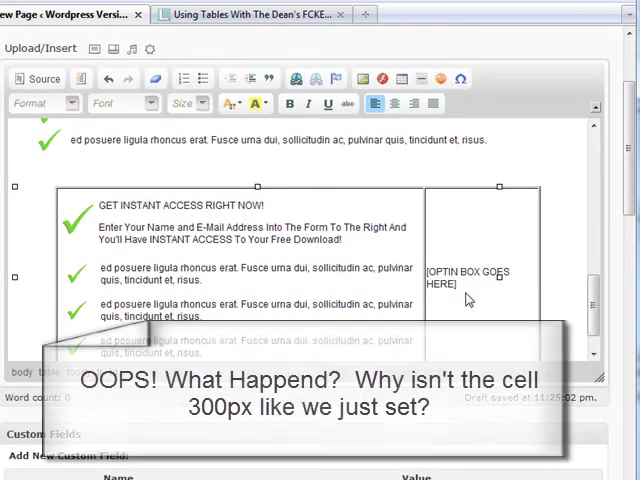
pyautogui.rightClick(468, 300)
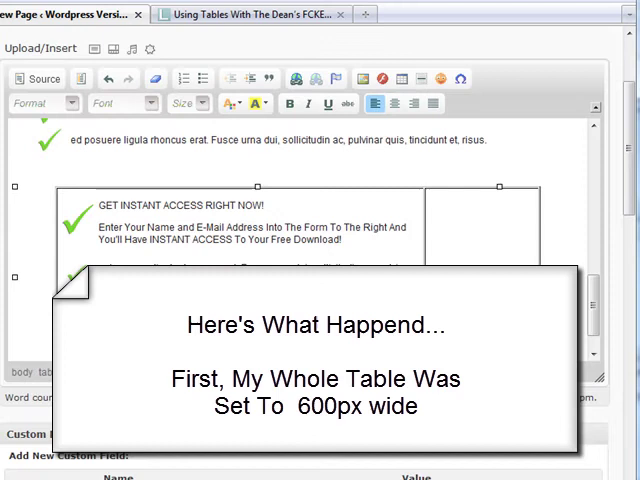
pyautogui.rightClick(488, 256)
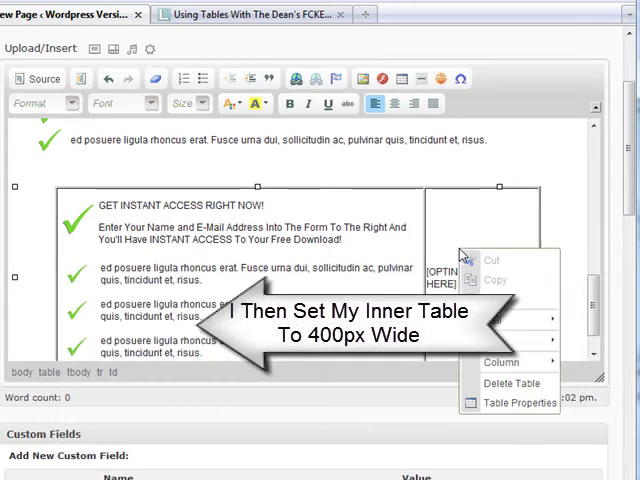
pyautogui.moveTo(524, 324)
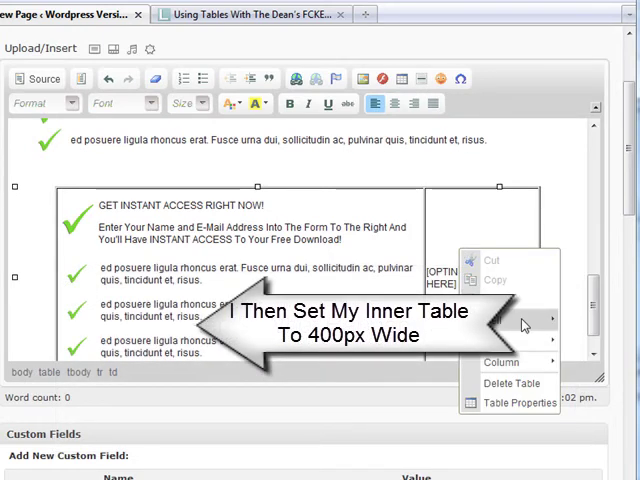
pyautogui.click(512, 404)
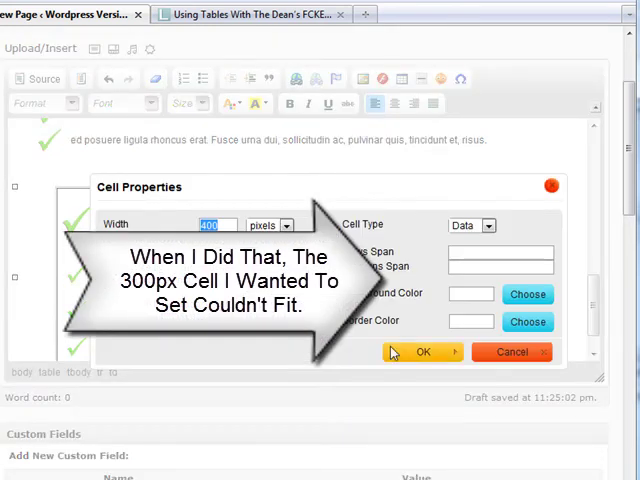
pyautogui.click(424, 352)
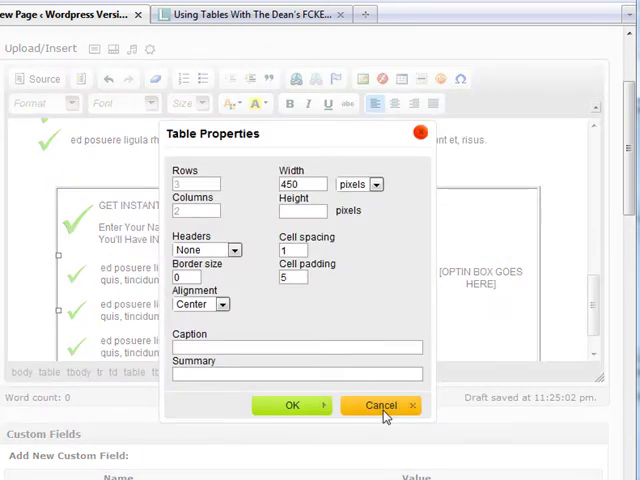
# Step: Cancel the inner table's properties and set the outer table width to 750 pixels
pyautogui.click(384, 404)
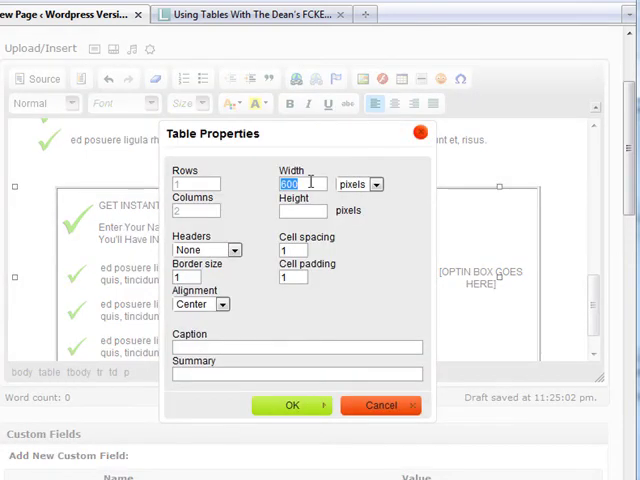
pyautogui.write('750')
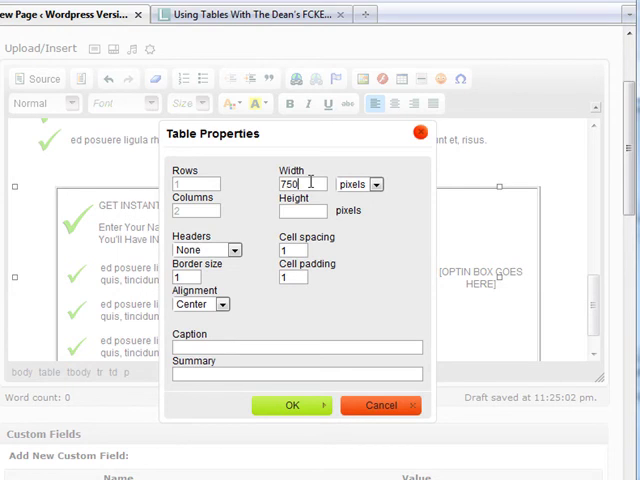
pyautogui.click(292, 404)
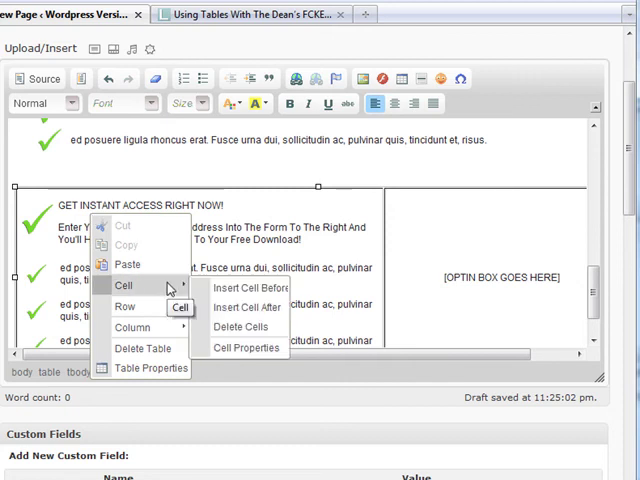
# Step: Give the left opt-in cell a dark gray #333333 background in Cell Properties
pyautogui.click(244, 348)
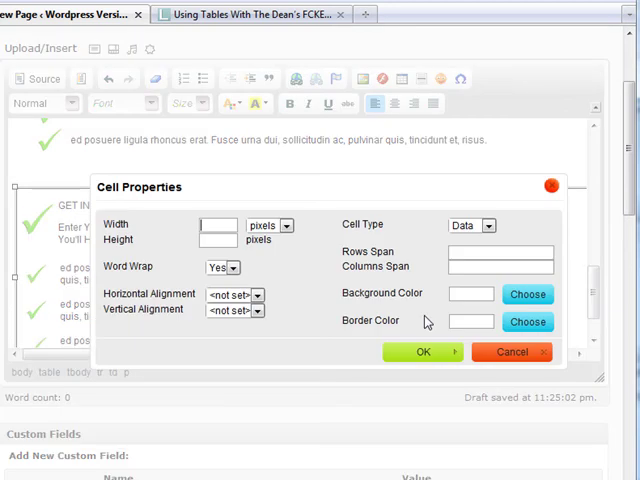
pyautogui.click(528, 294)
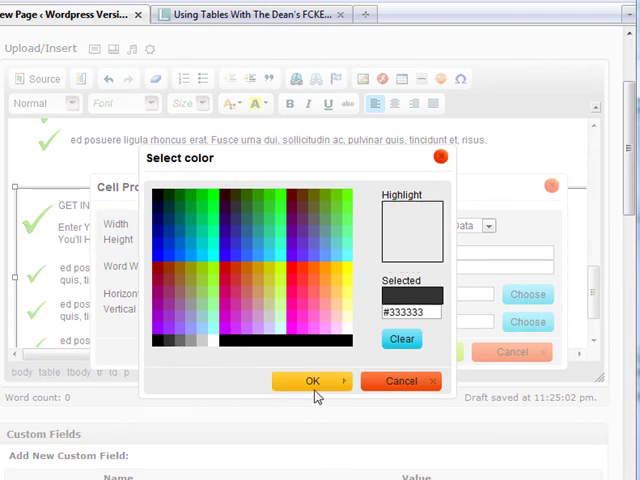
pyautogui.click(312, 380)
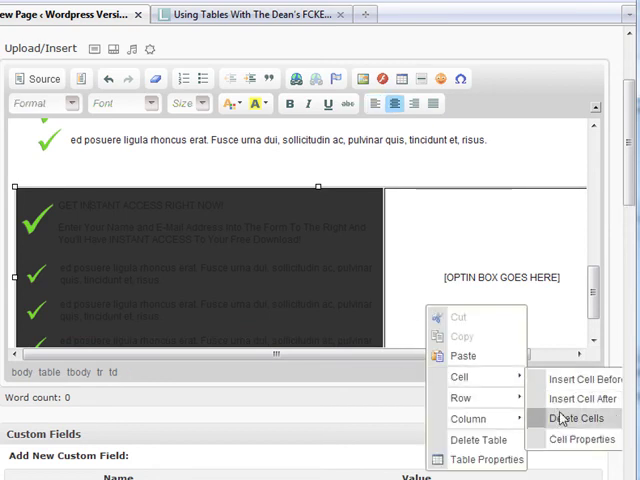
# Step: Give the right opt-in cell the same dark gray #333333 background
pyautogui.click(572, 436)
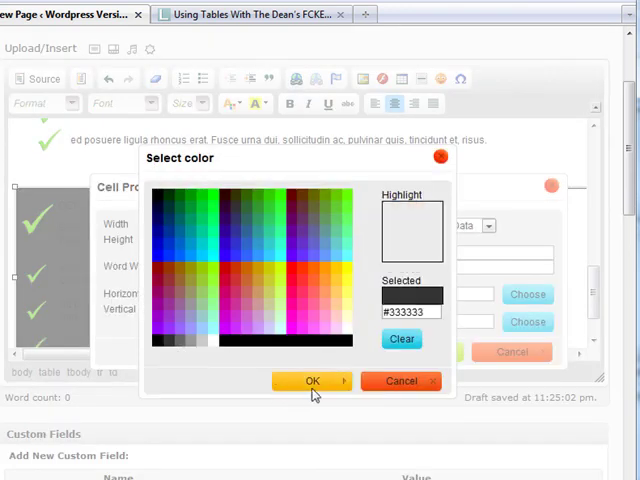
pyautogui.click(312, 380)
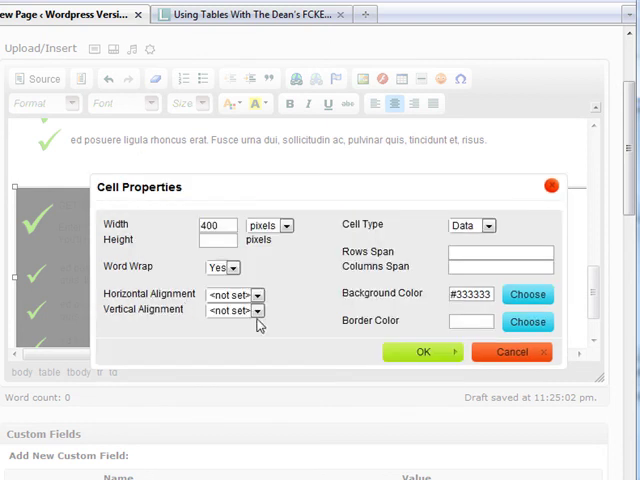
pyautogui.click(422, 352)
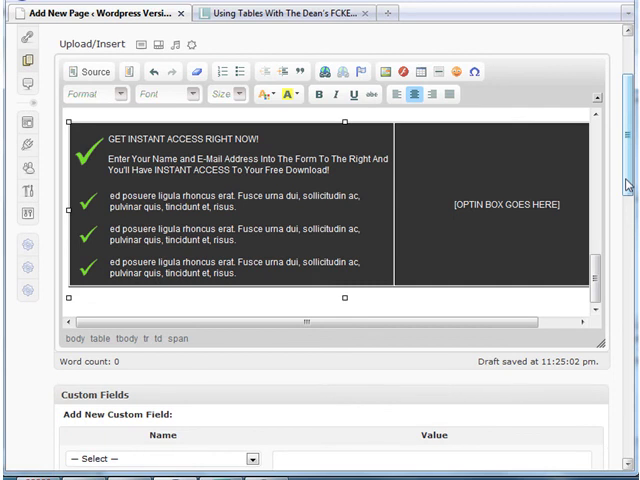
# Step: Scroll the preview down to the dark gray opt-in table beneath the checkmark lists
pyautogui.scroll(-3)
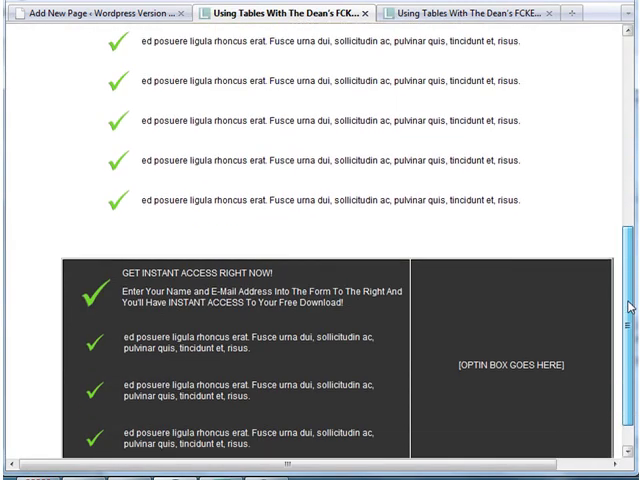
pyautogui.scroll(-3)
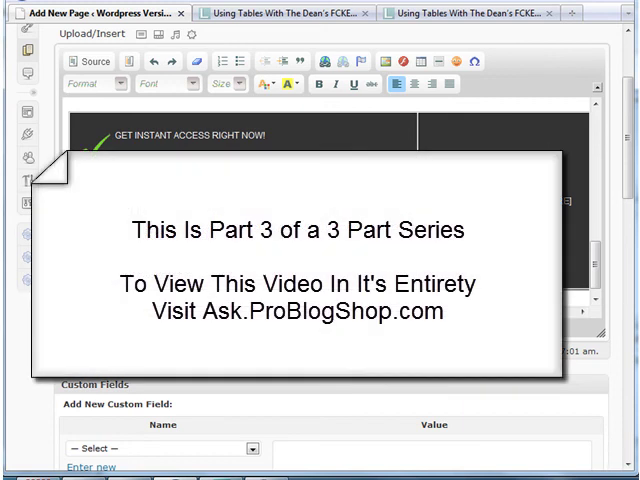
pyautogui.moveTo(584, 140)
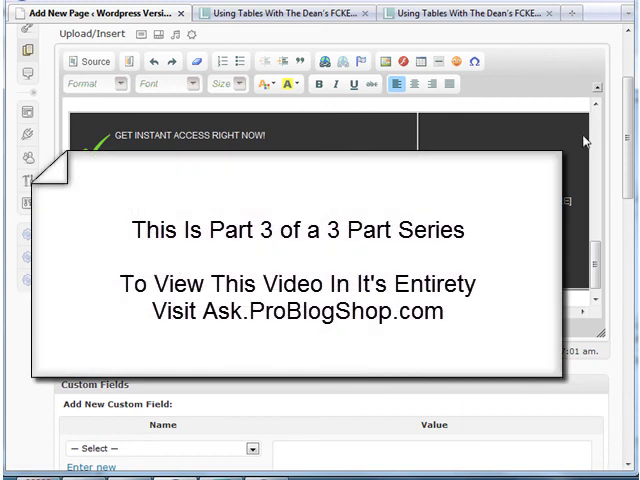